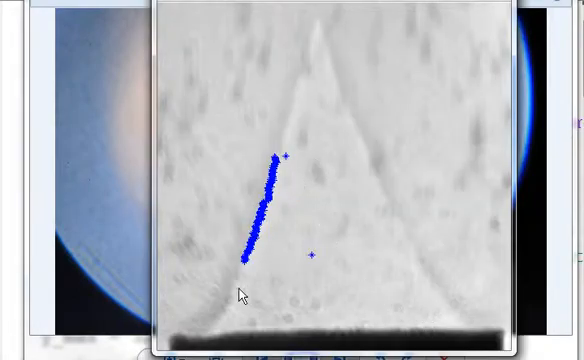
pyautogui.moveTo(377, 186)
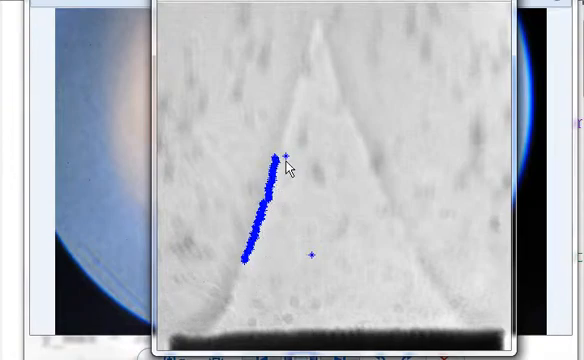
pyautogui.moveTo(305, 48)
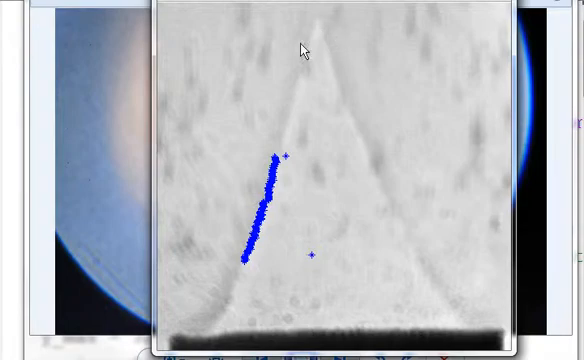
pyautogui.moveTo(205, 340)
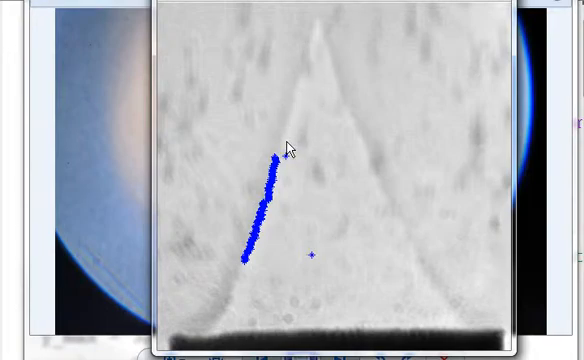
pyautogui.moveTo(338, 83)
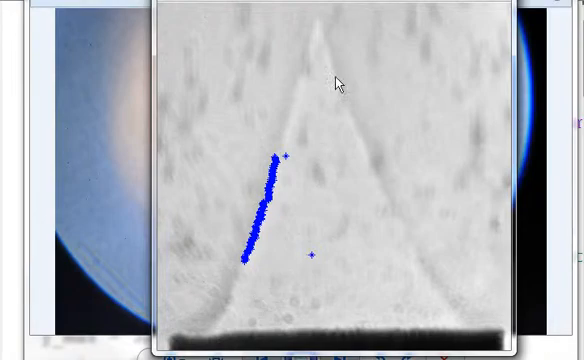
pyautogui.moveTo(288, 160)
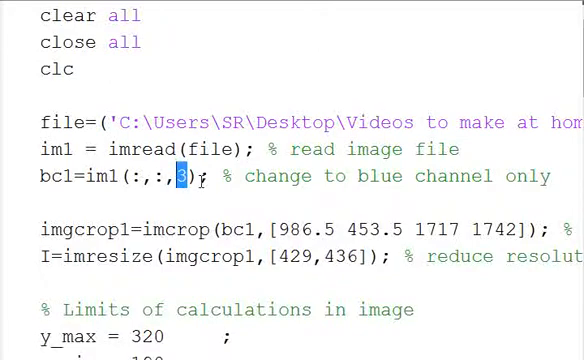
# - Highlight the bc1=im1(:,:,3) line that keeps only the image's blue channel
pyautogui.moveTo(200, 176); pyautogui.dragTo(95, 176)
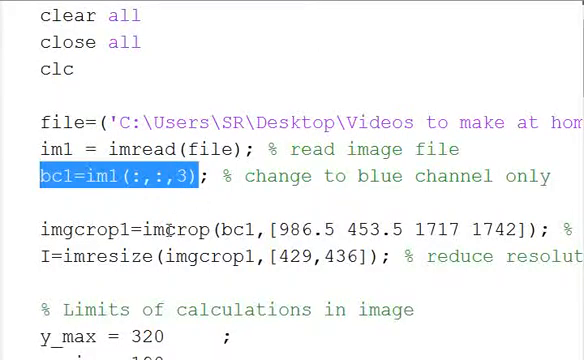
pyautogui.click(430, 225)
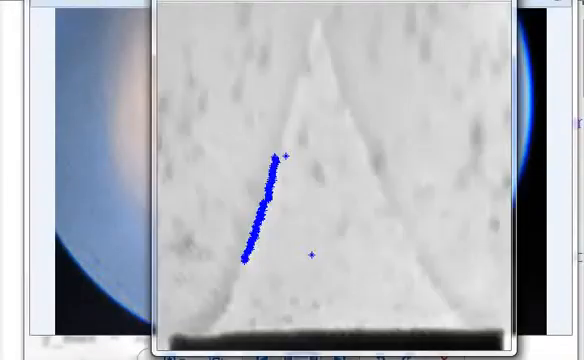
pyautogui.moveTo(419, 42)
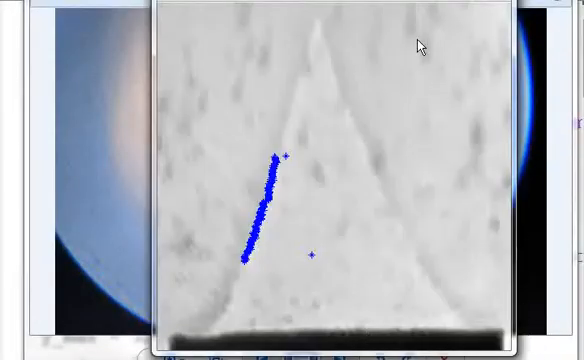
pyautogui.moveTo(359, 184)
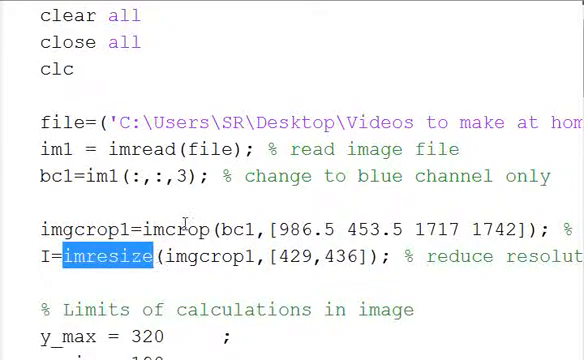
# - Scroll the script down to the lines that crop and resize the image with imresize
pyautogui.scroll(-3)
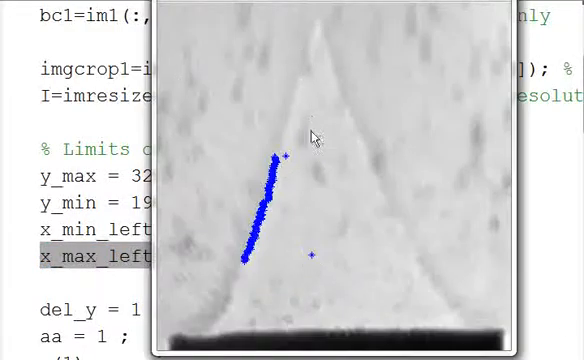
pyautogui.moveTo(281, 227)
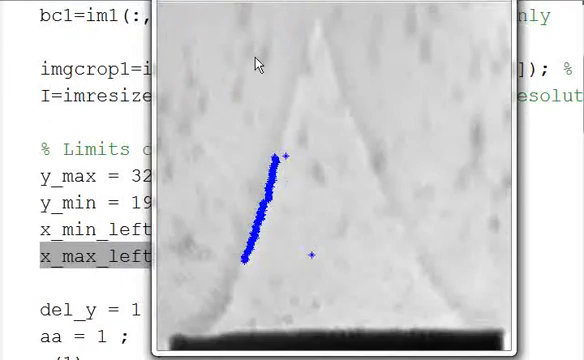
pyautogui.moveTo(263, 126)
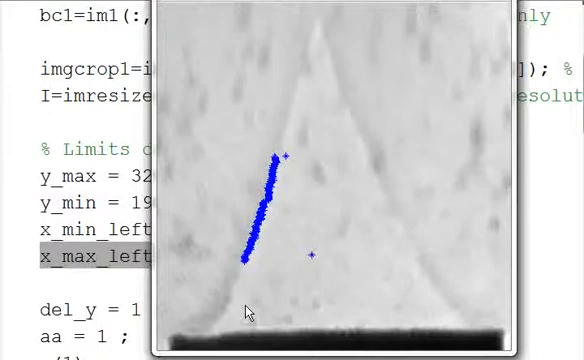
pyautogui.moveTo(262, 172)
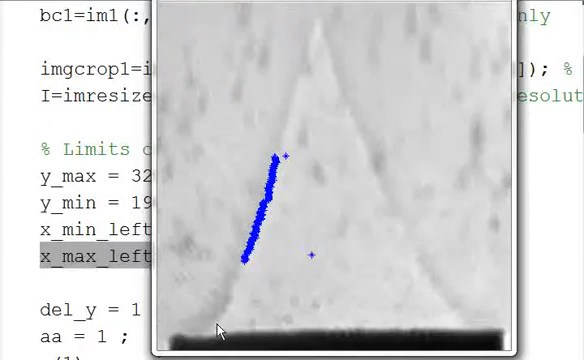
pyautogui.moveTo(185, 185)
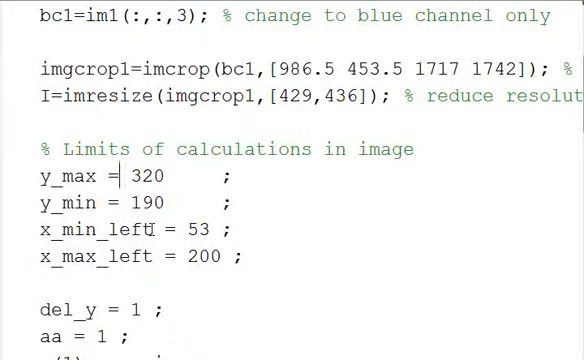
pyautogui.scroll(-3)
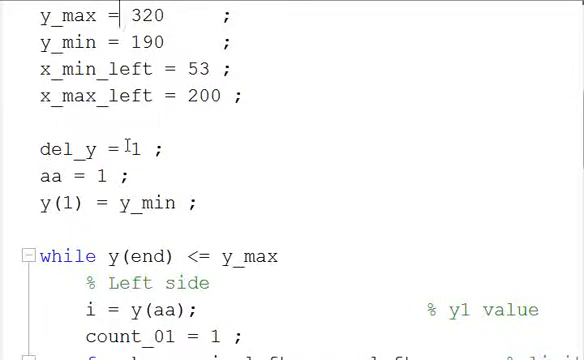
pyautogui.doubleClick(70, 176)
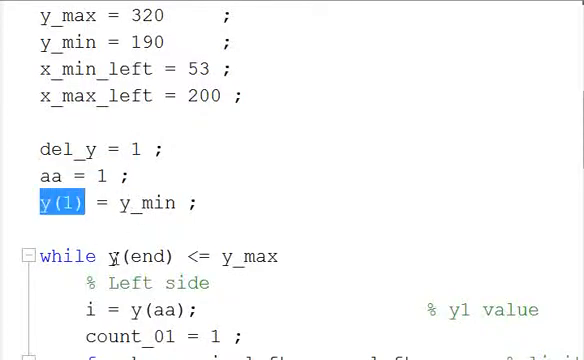
pyautogui.doubleClick(140, 202)
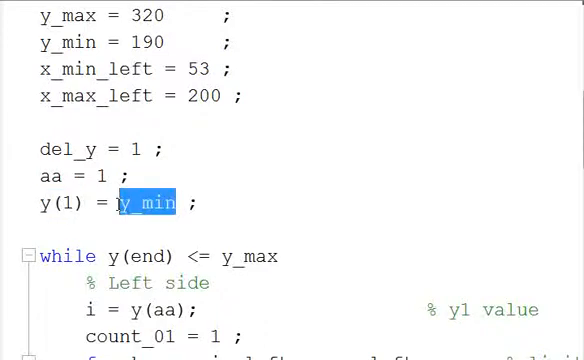
pyautogui.scroll(-3)
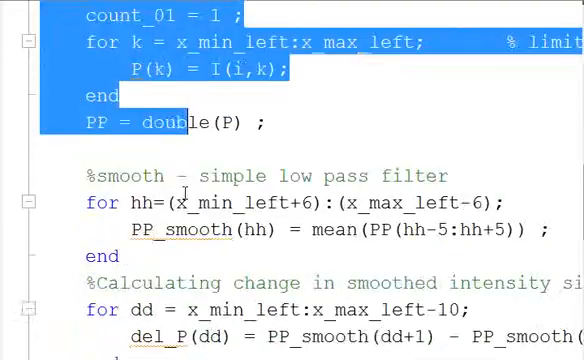
pyautogui.scroll(-3)
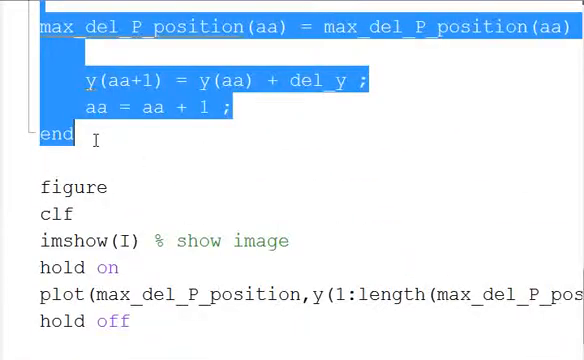
pyautogui.scroll(3)
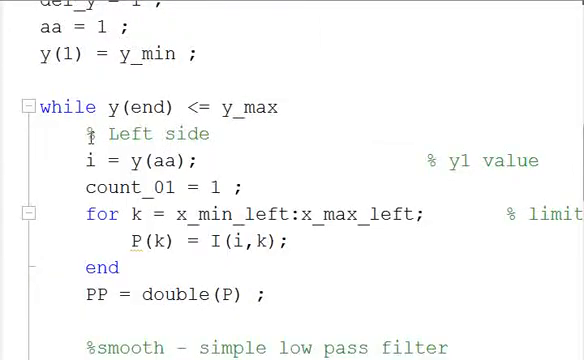
pyautogui.doubleClick(150, 132)
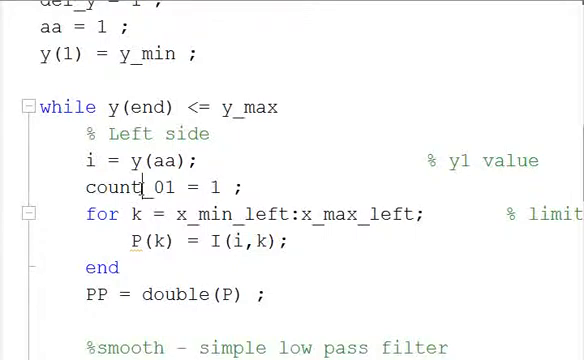
pyautogui.tripleClick(150, 187)
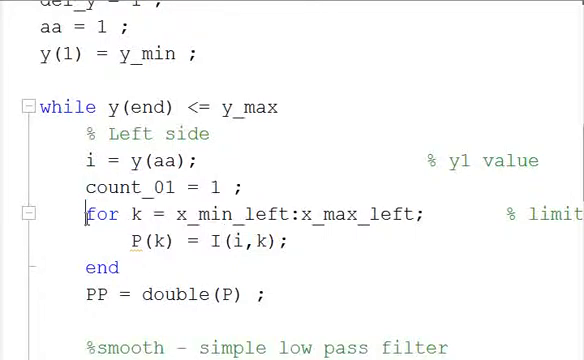
pyautogui.moveTo(88, 214); pyautogui.dragTo(116, 267)
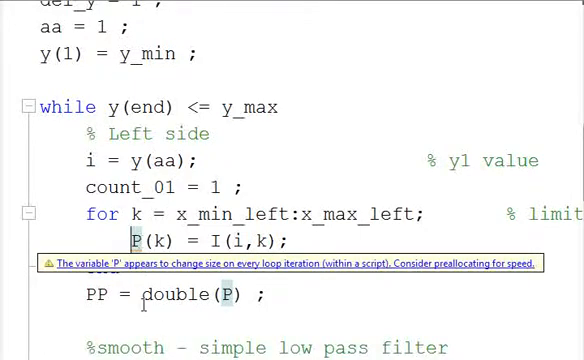
pyautogui.doubleClick(193, 295)
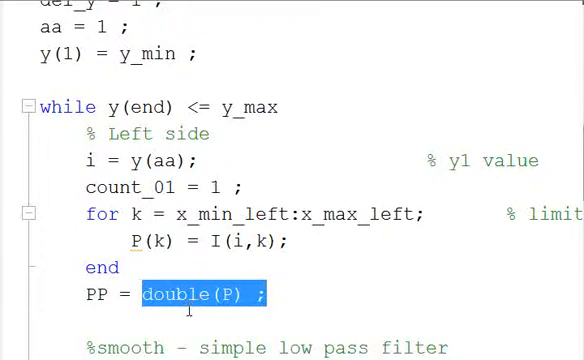
pyautogui.click(150, 295)
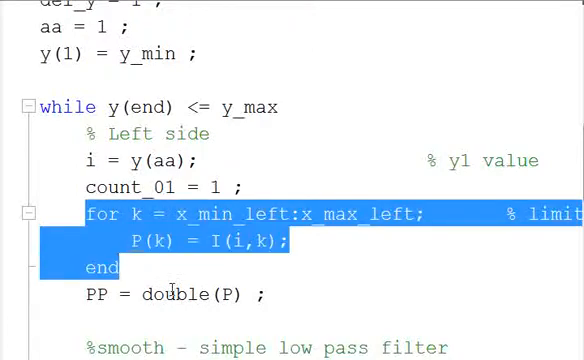
pyautogui.scroll(-3)
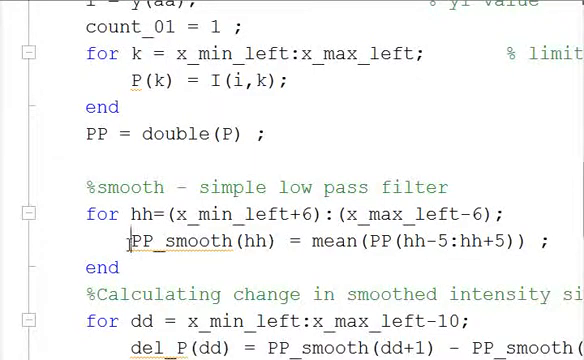
pyautogui.doubleClick(178, 160)
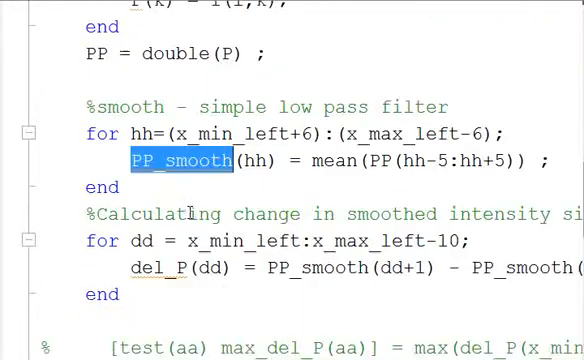
pyautogui.scroll(-3)
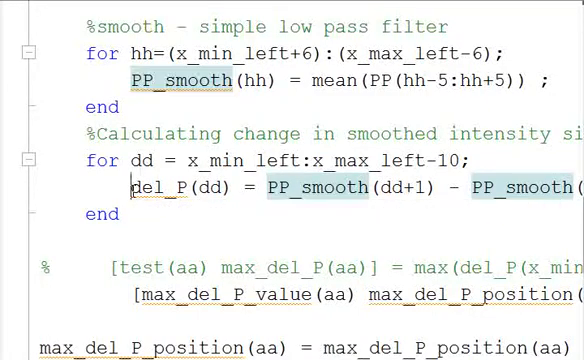
pyautogui.doubleClick(155, 187)
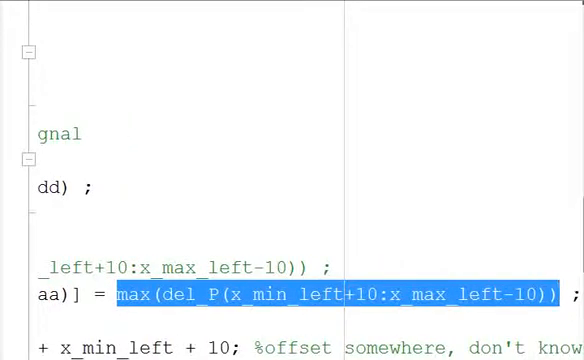
pyautogui.scroll(3)
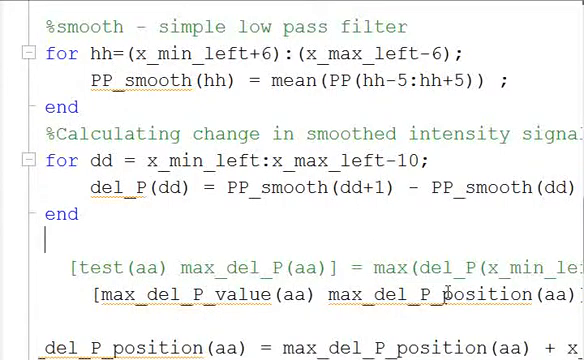
pyautogui.scroll(-3)
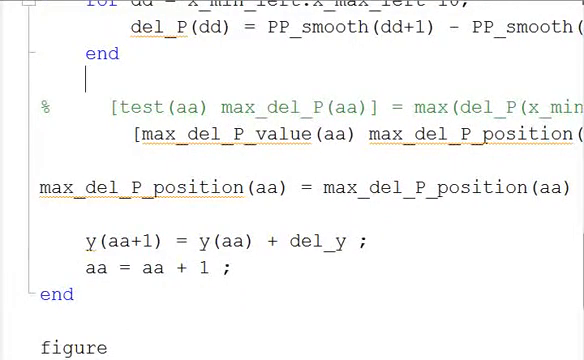
pyautogui.hscroll(3)
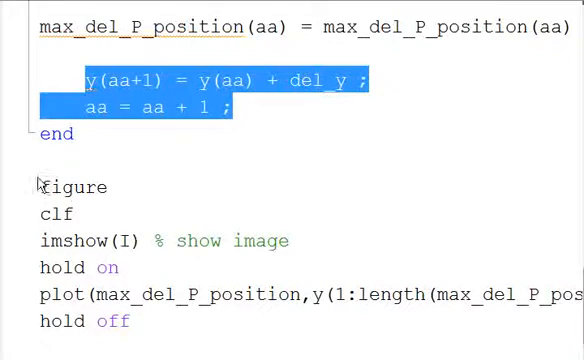
pyautogui.moveTo(30, 213)
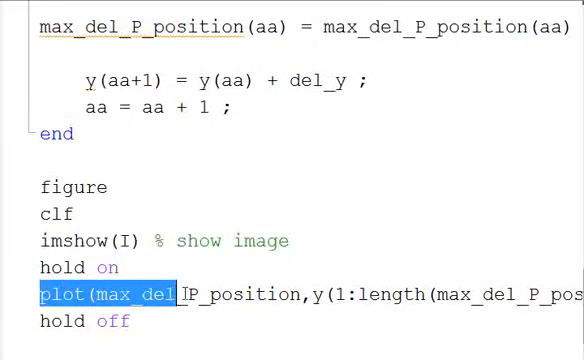
pyautogui.moveTo(175, 297); pyautogui.dragTo(520, 297)
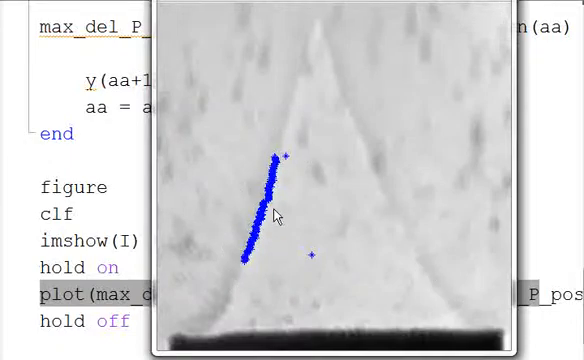
pyautogui.moveTo(320, 42)
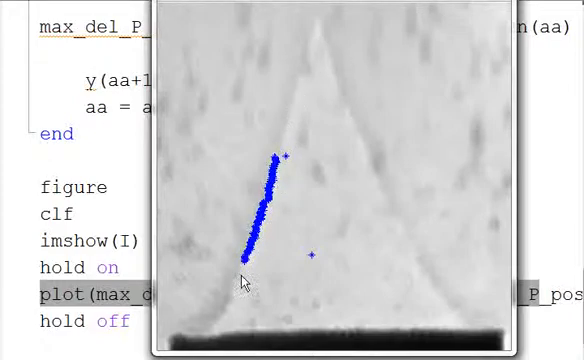
pyautogui.moveTo(298, 167)
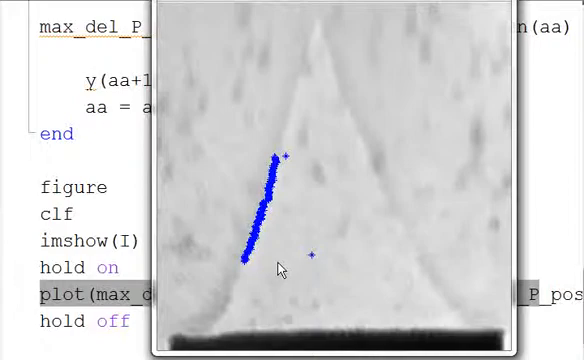
pyautogui.moveTo(296, 180)
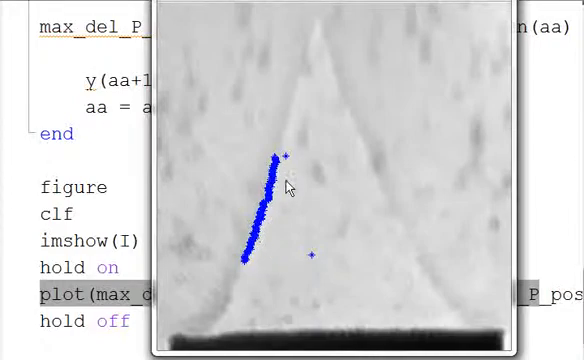
pyautogui.moveTo(285, 175)
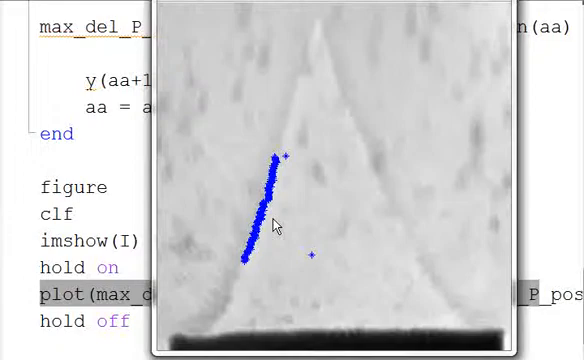
pyautogui.moveTo(291, 175)
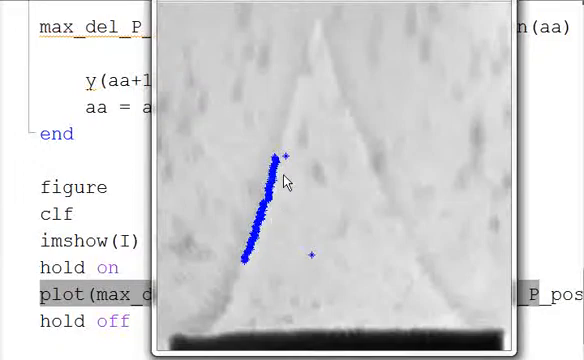
pyautogui.moveTo(237, 82)
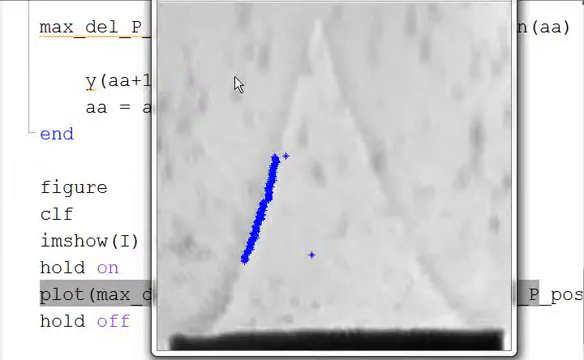
pyautogui.moveTo(278, 218)
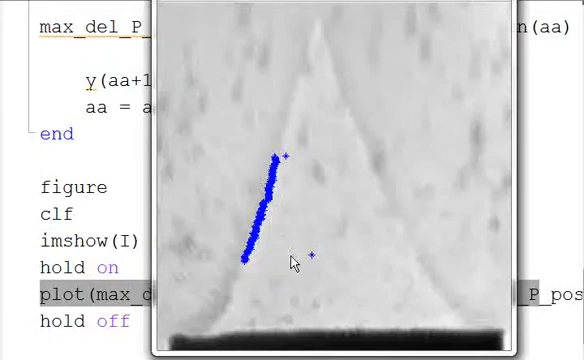
pyautogui.moveTo(298, 163)
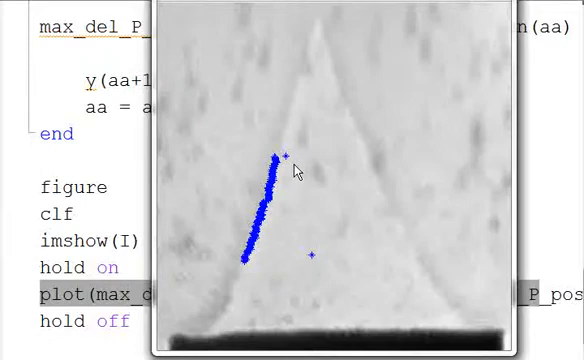
pyautogui.moveTo(240, 263)
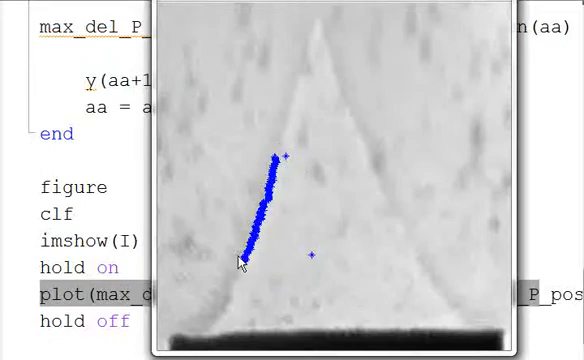
pyautogui.moveTo(305, 232)
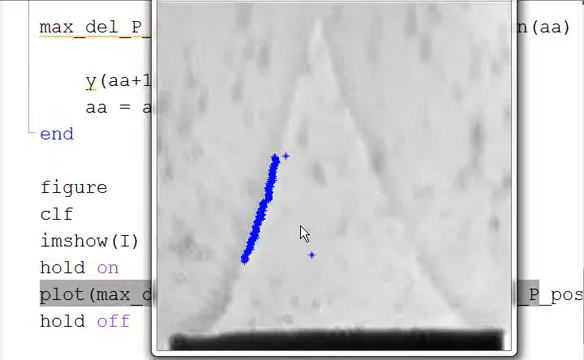
pyautogui.moveTo(302, 177)
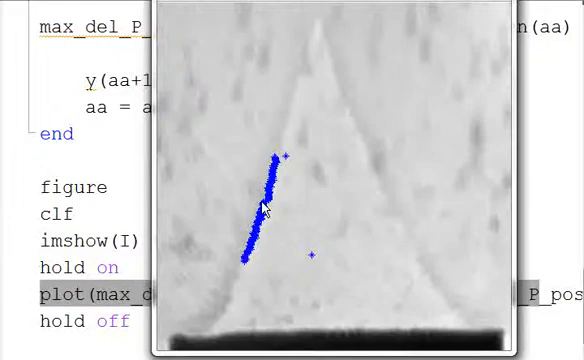
pyautogui.moveTo(318, 126)
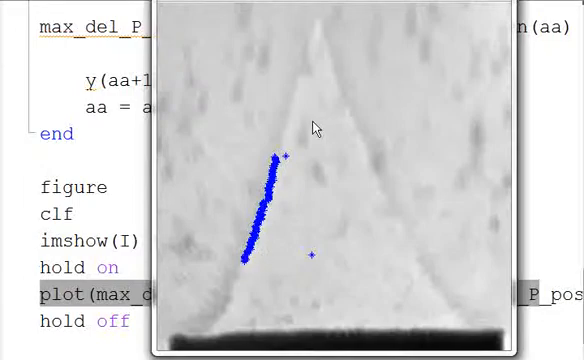
pyautogui.moveTo(298, 185)
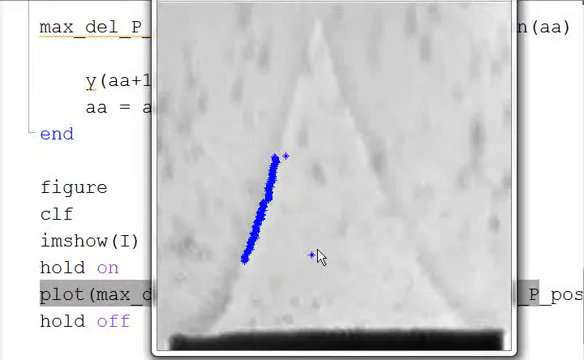
pyautogui.moveTo(308, 185)
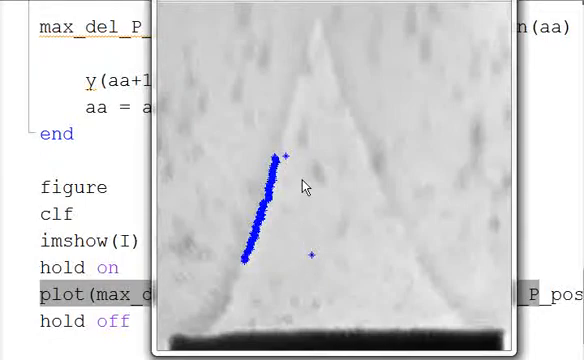
pyautogui.moveTo(318, 160)
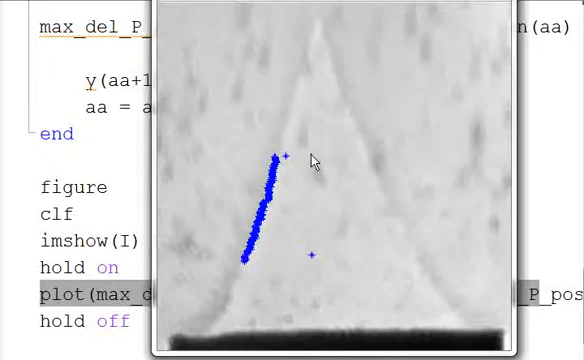
pyautogui.moveTo(325, 265)
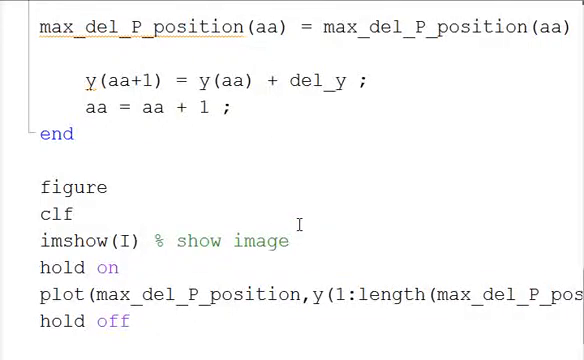
pyautogui.scroll(3)
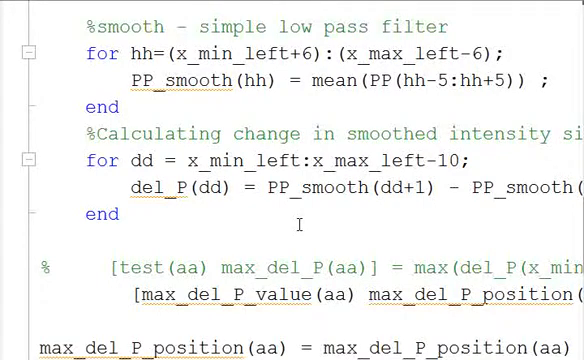
pyautogui.scroll(3)
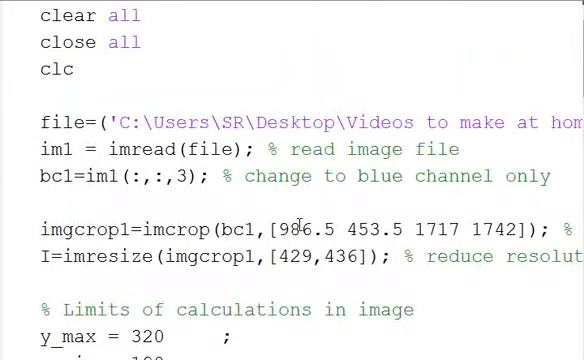